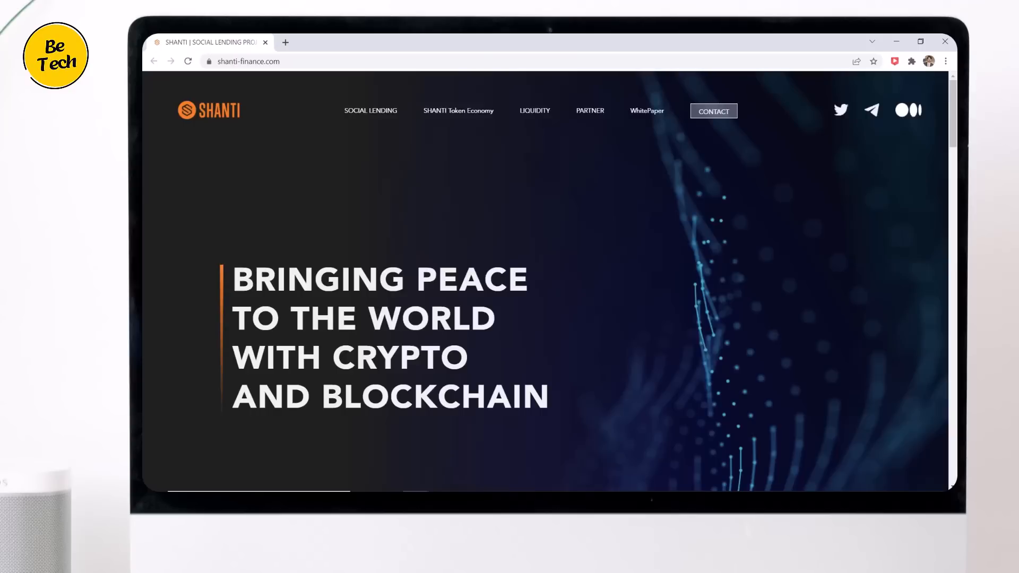
{"action": "mouse_move", "coordinate": [229, 149]}
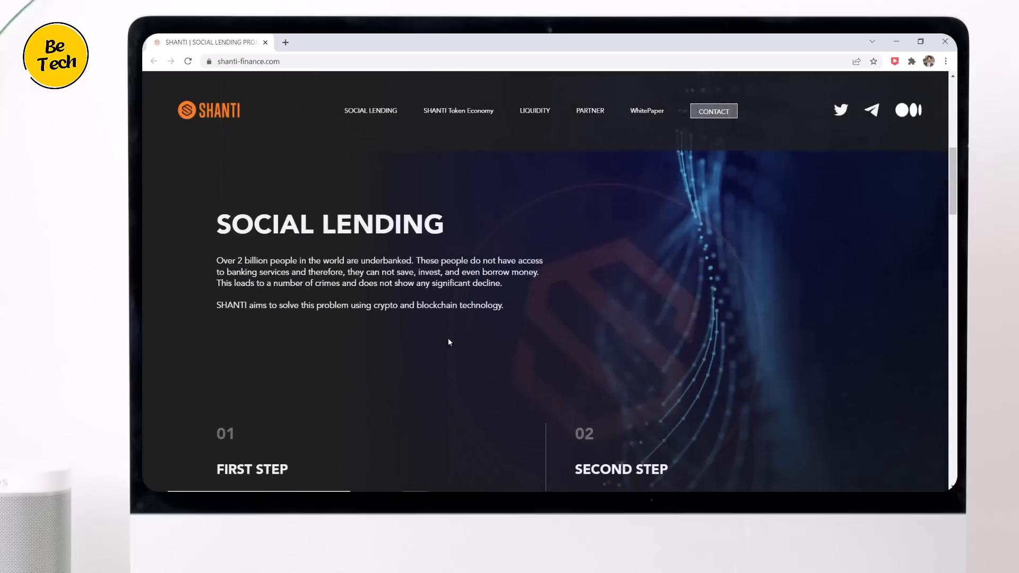
{"action": "mouse_move", "coordinate": [423, 343]}
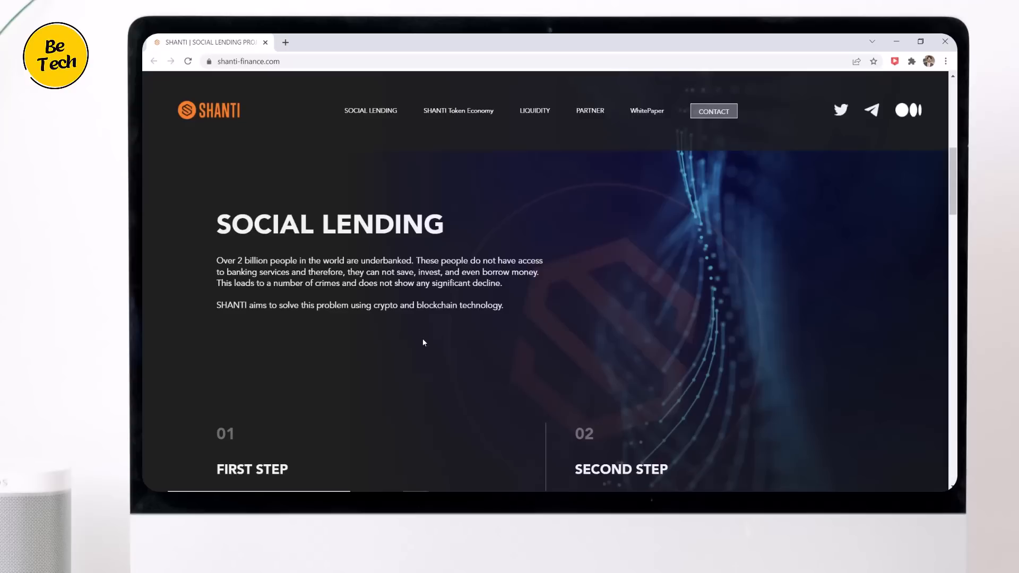
{"action": "mouse_move", "coordinate": [538, 328]}
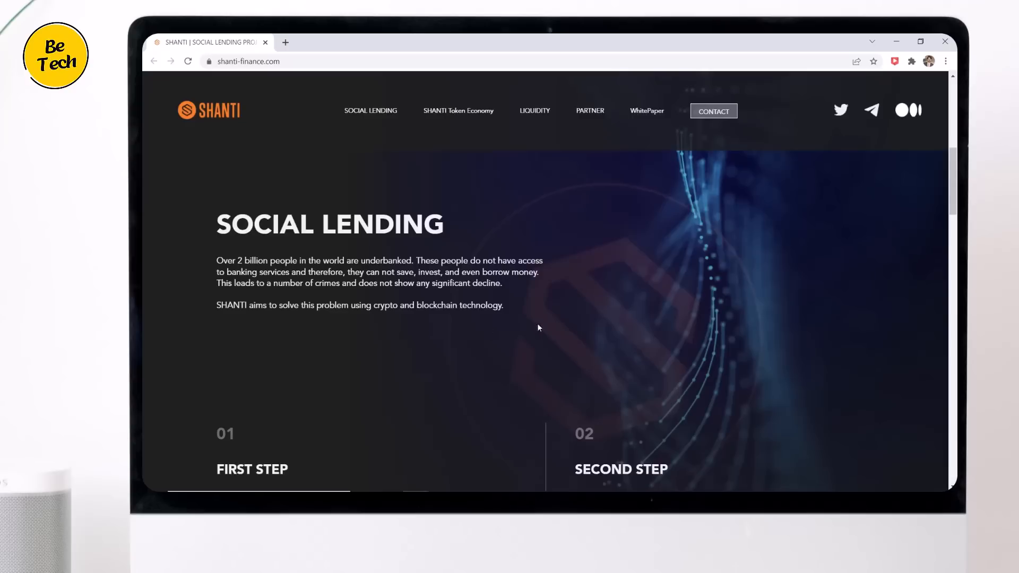
Scroll past the First Step and Second Step columns to SHANTI Token Economy
{"action": "scroll", "scroll_direction": "down", "scroll_amount": 3}
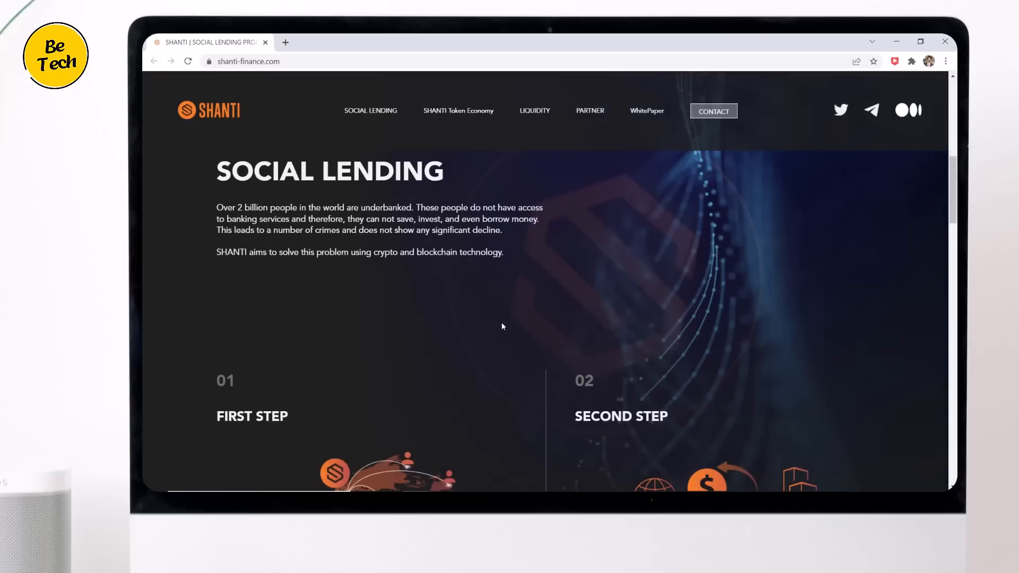
{"action": "mouse_move", "coordinate": [414, 287]}
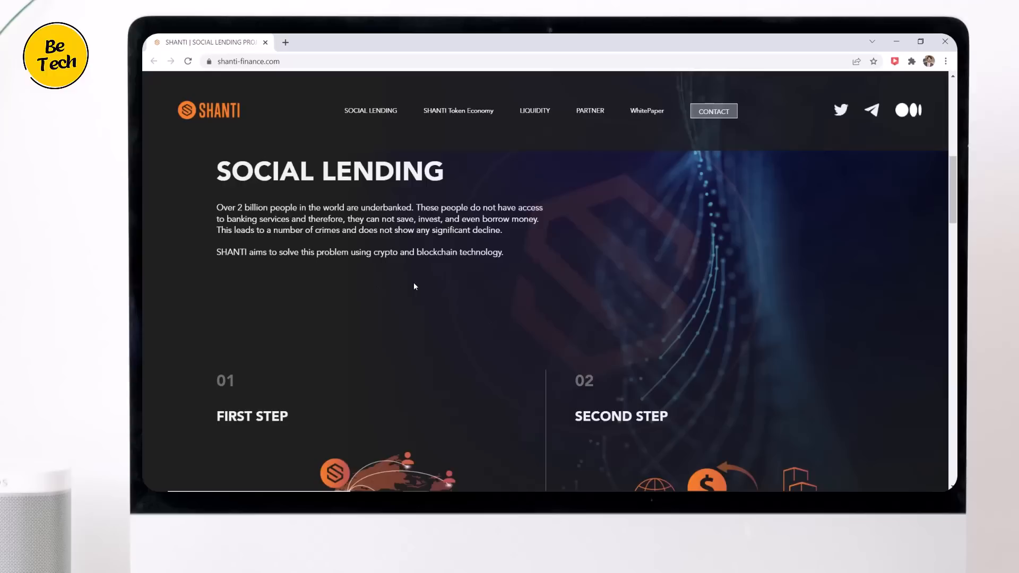
{"action": "mouse_move", "coordinate": [410, 286]}
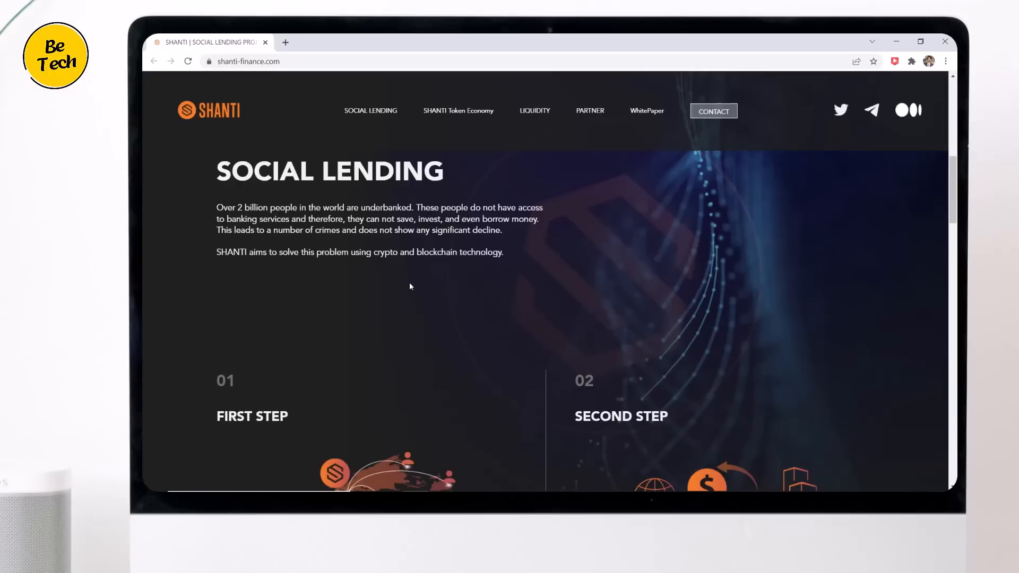
{"action": "scroll", "scroll_direction": "down", "scroll_amount": 3}
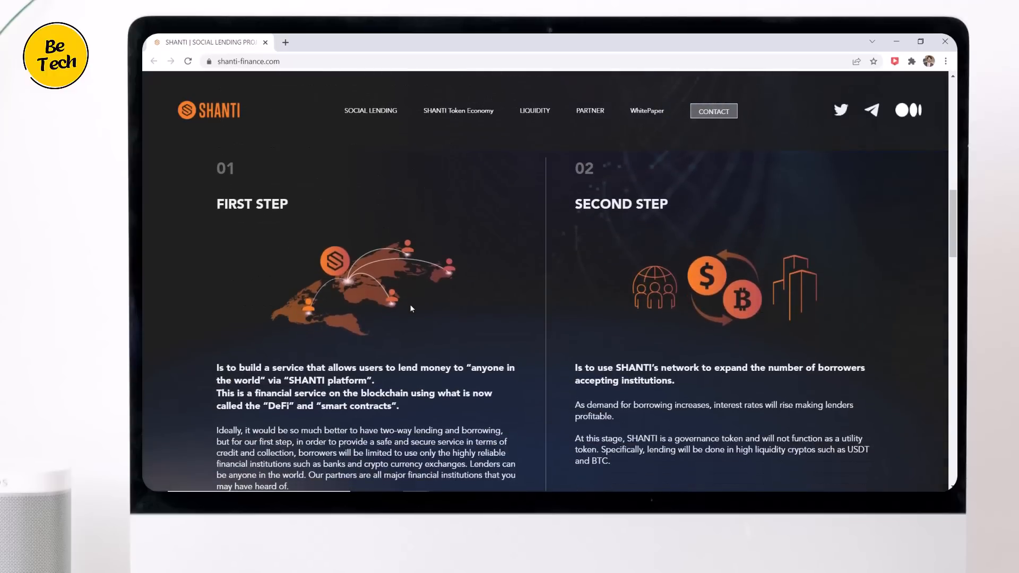
{"action": "mouse_move", "coordinate": [343, 293]}
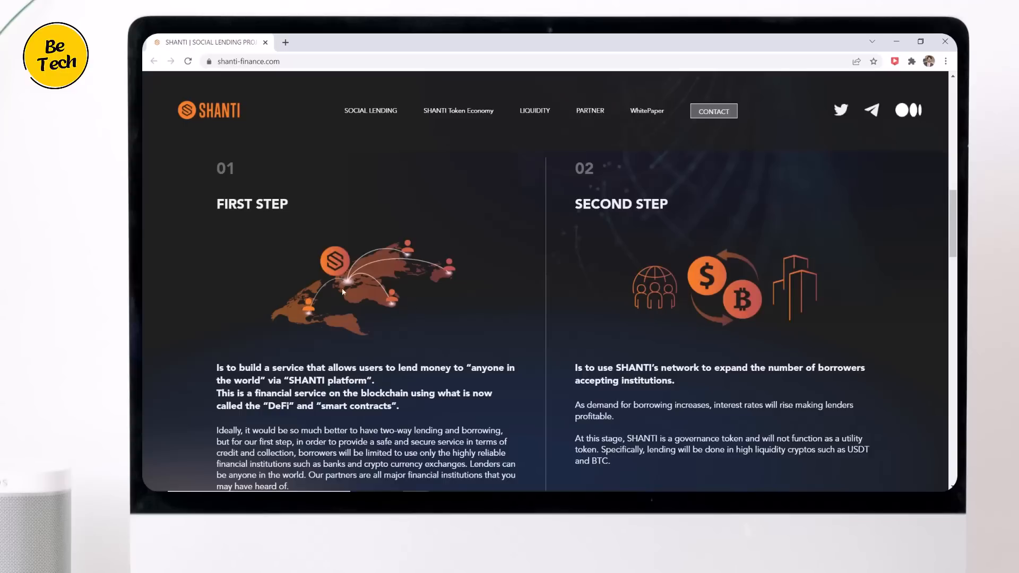
{"action": "mouse_move", "coordinate": [729, 319]}
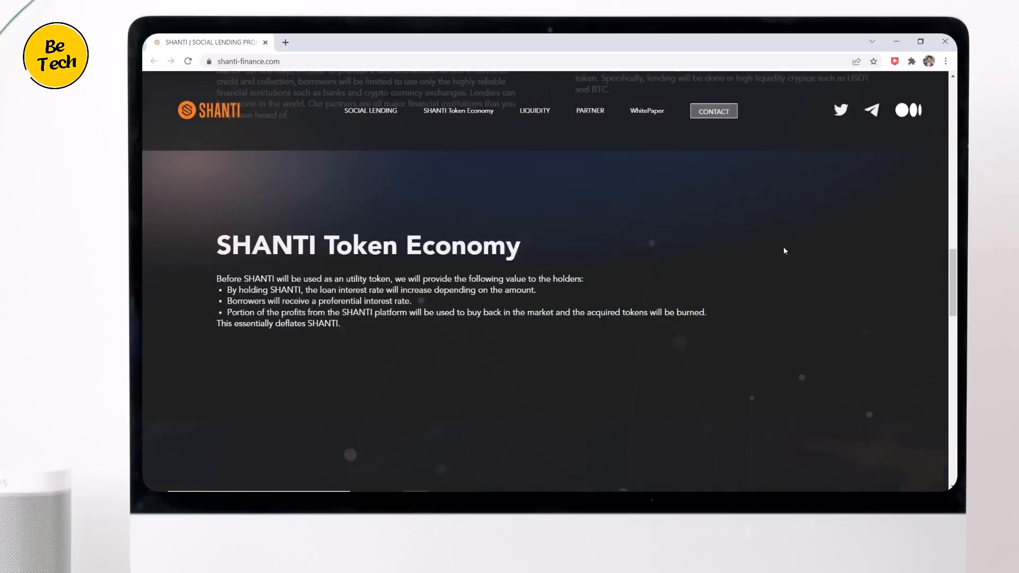
Scroll down to the Liquidity section on exchanging SHANTI and burning fees
{"action": "scroll", "scroll_direction": "down", "scroll_amount": 3}
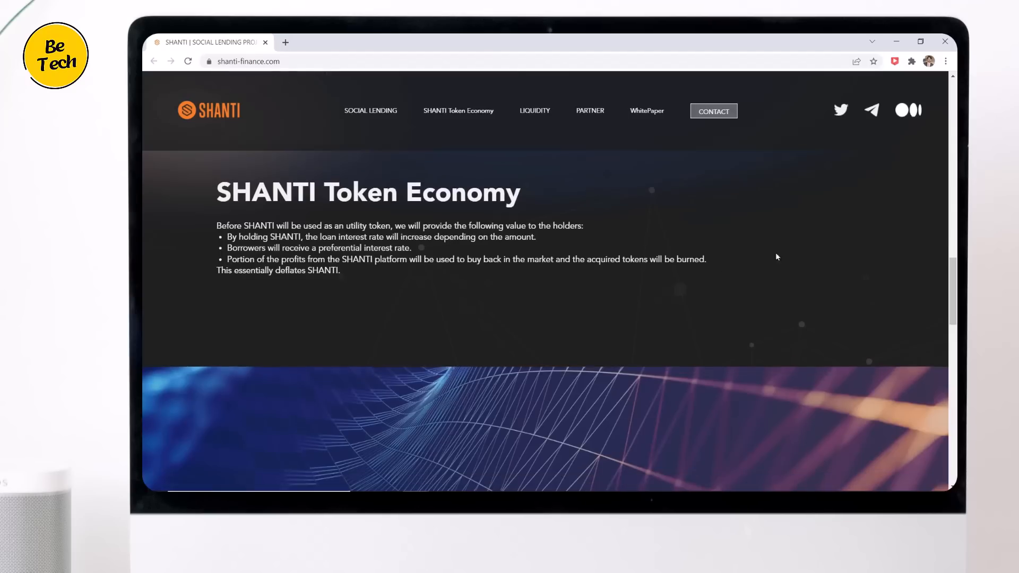
{"action": "scroll", "scroll_direction": "down", "scroll_amount": 3}
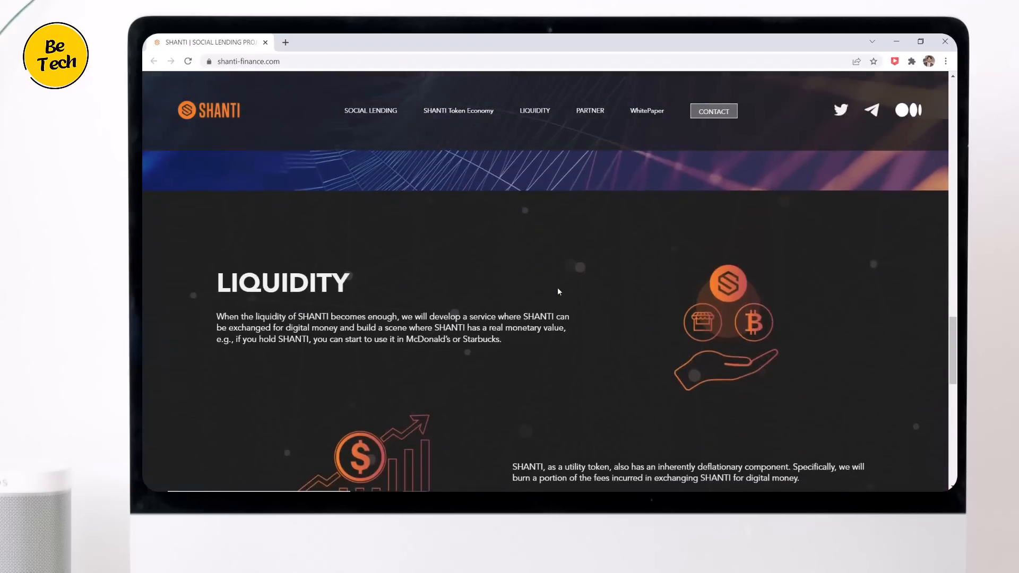
{"action": "scroll", "scroll_direction": "down", "scroll_amount": 3}
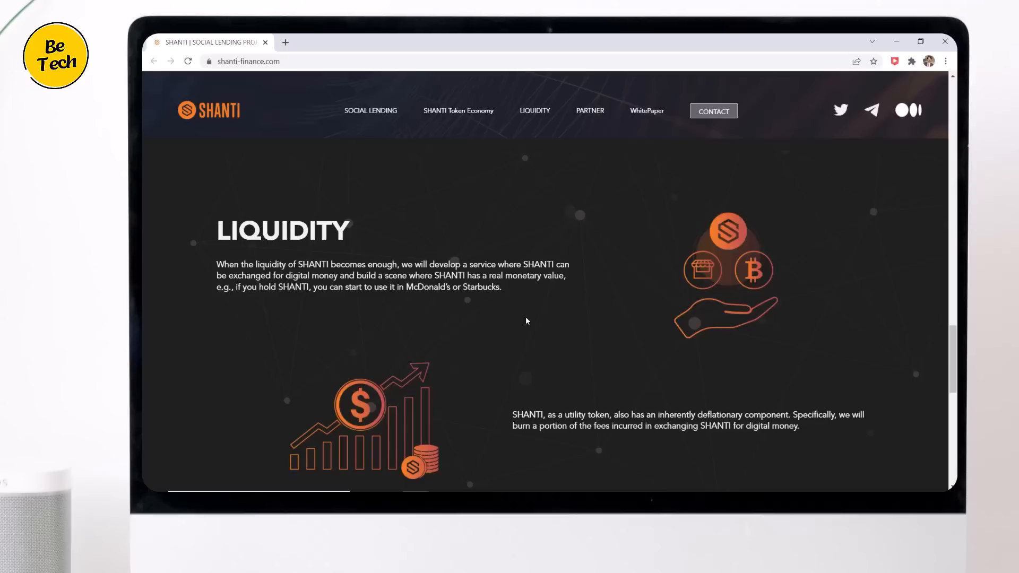
{"action": "mouse_move", "coordinate": [516, 317]}
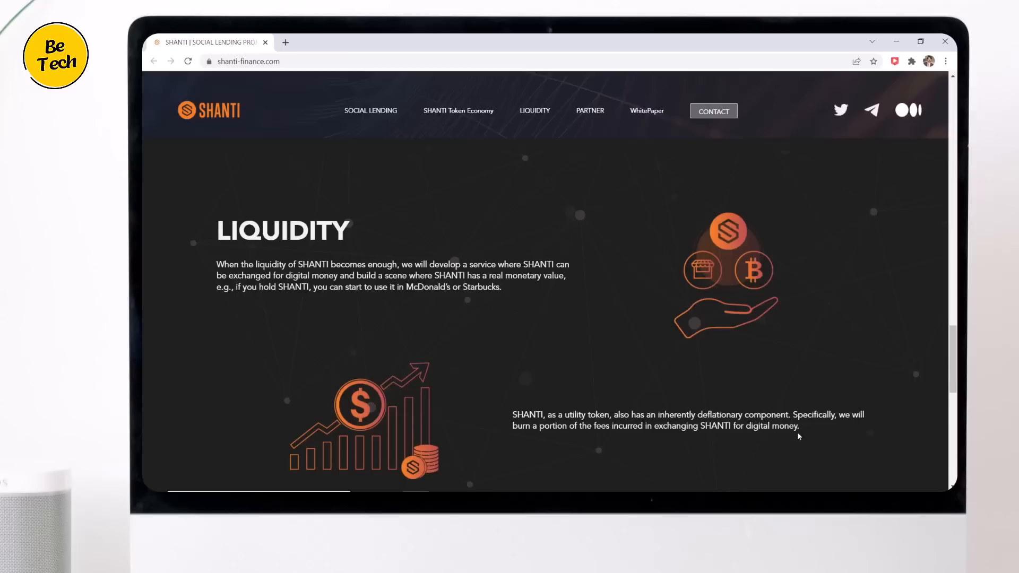
{"action": "mouse_move", "coordinate": [828, 431]}
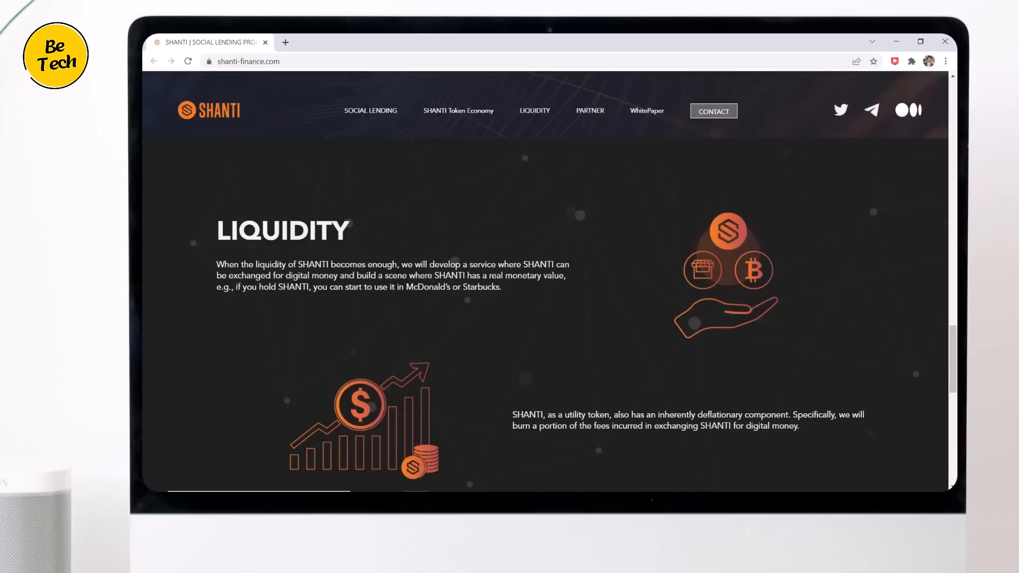
{"action": "mouse_move", "coordinate": [611, 404]}
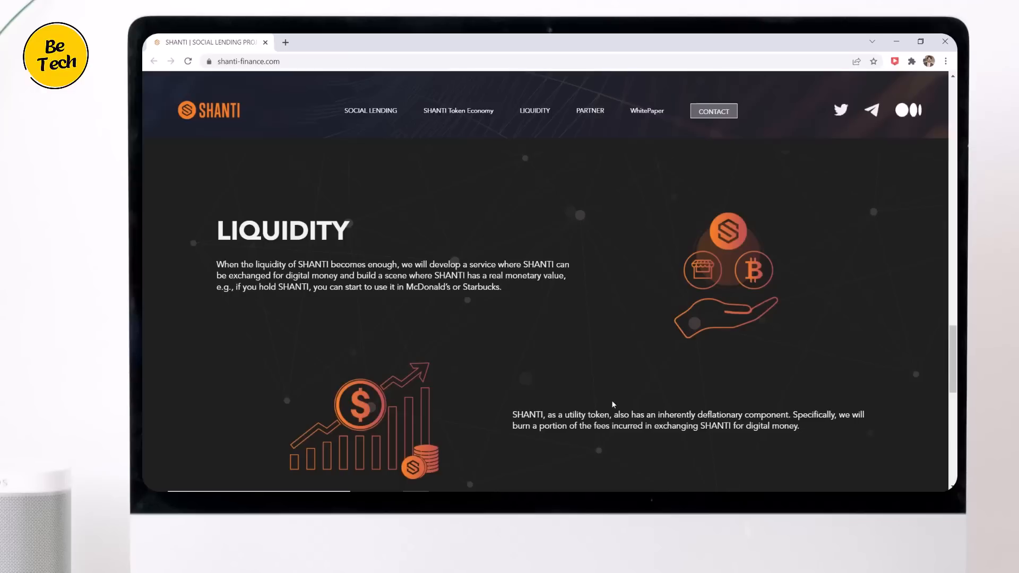
Scroll to the Partner section listing Pancake Games, then view the TTX-NFT investment tweet
{"action": "scroll", "scroll_direction": "down", "scroll_amount": 3}
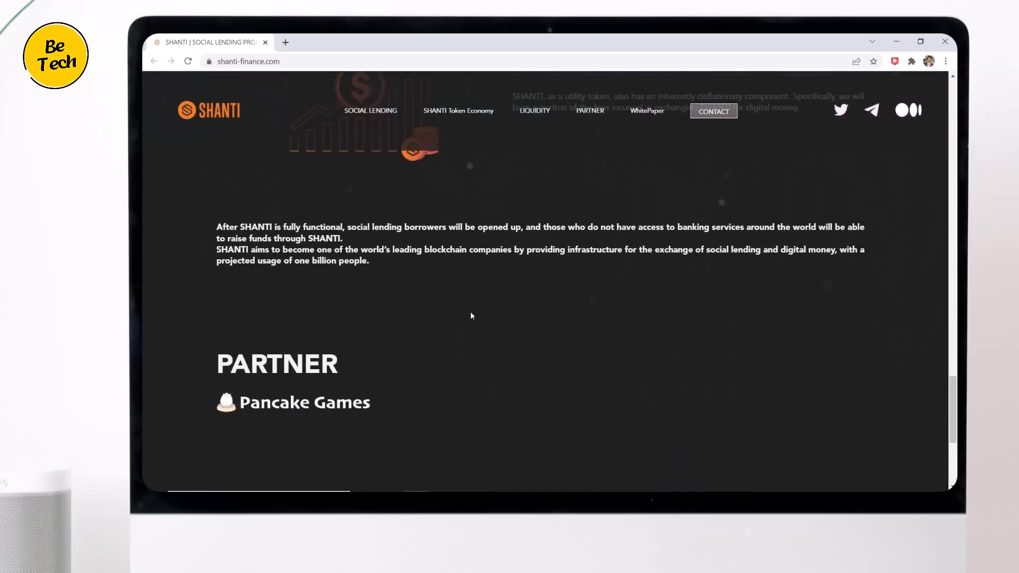
{"action": "mouse_move", "coordinate": [686, 312]}
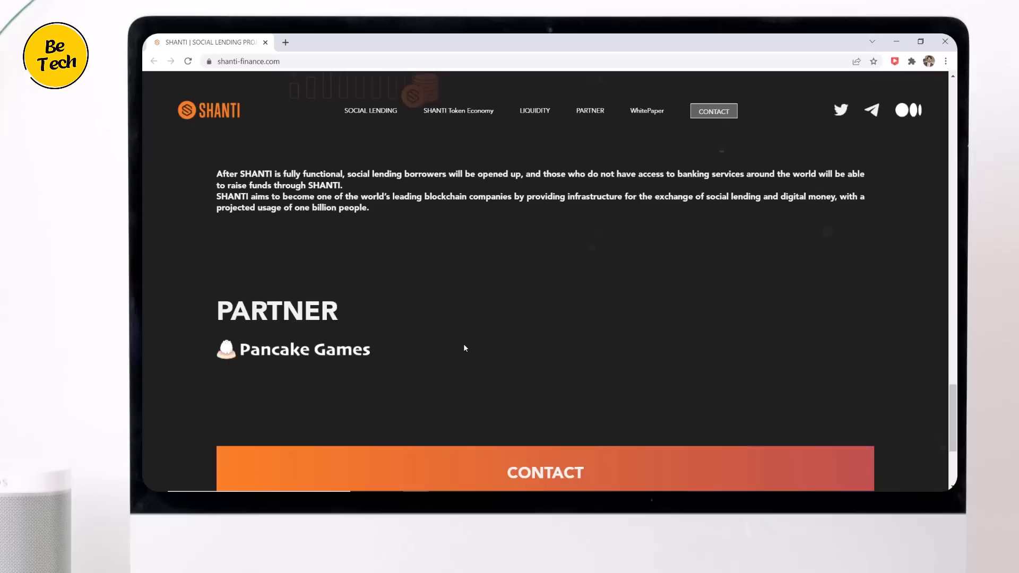
{"action": "scroll", "scroll_direction": "up", "scroll_amount": 3}
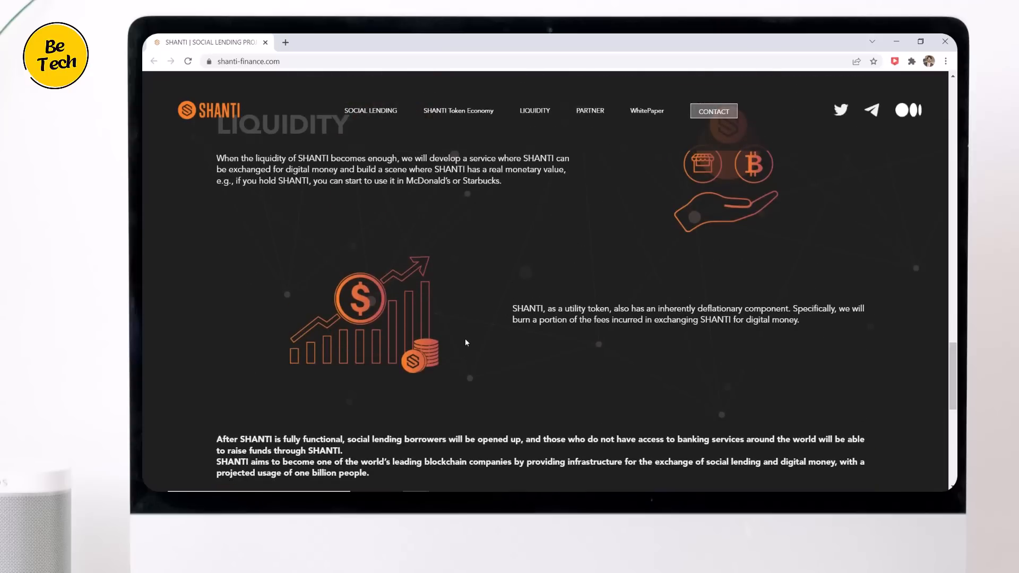
{"action": "mouse_move", "coordinate": [481, 350]}
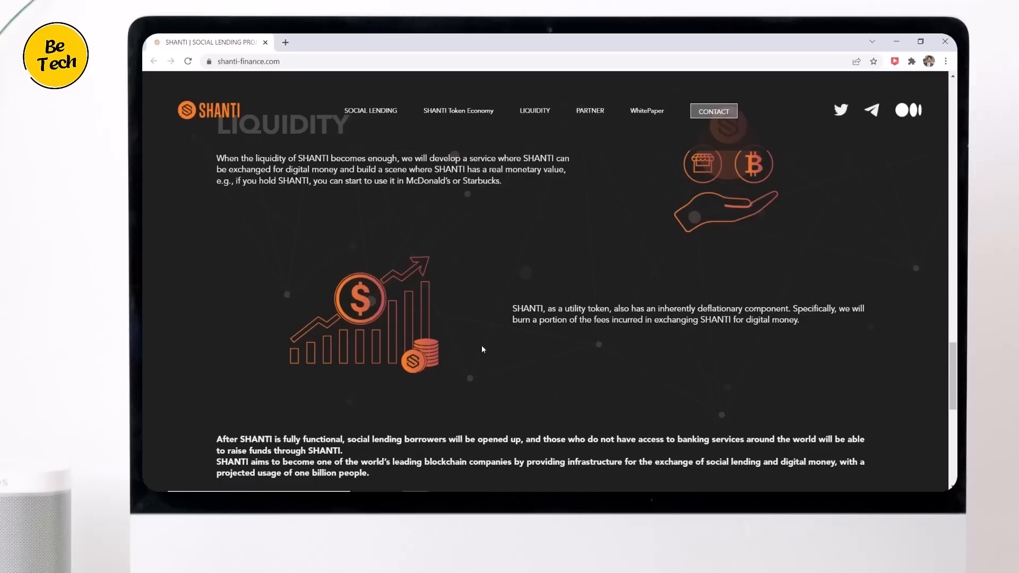
{"action": "scroll", "scroll_direction": "down", "scroll_amount": 3}
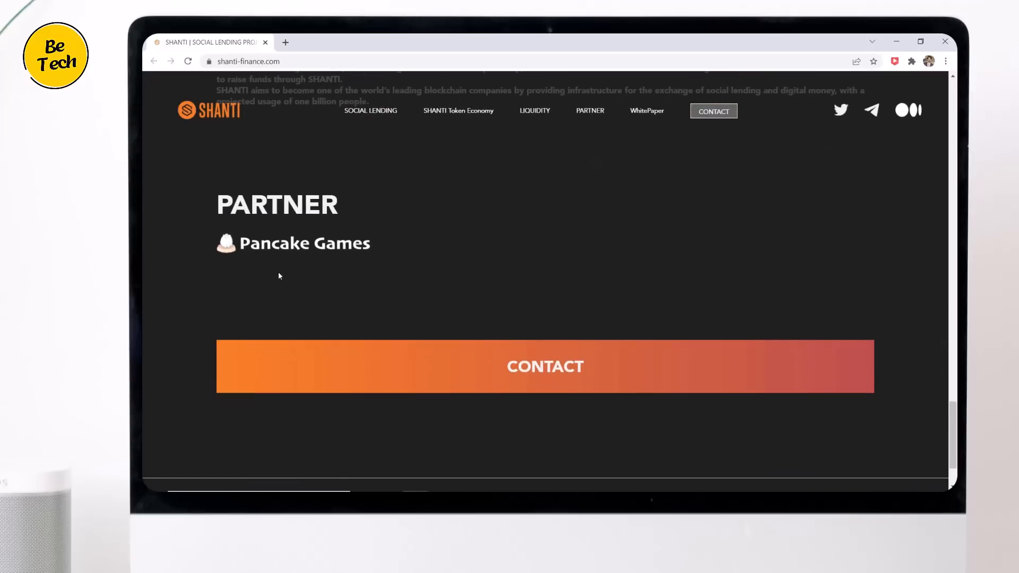
{"action": "left_click", "coordinate": [454, 42]}
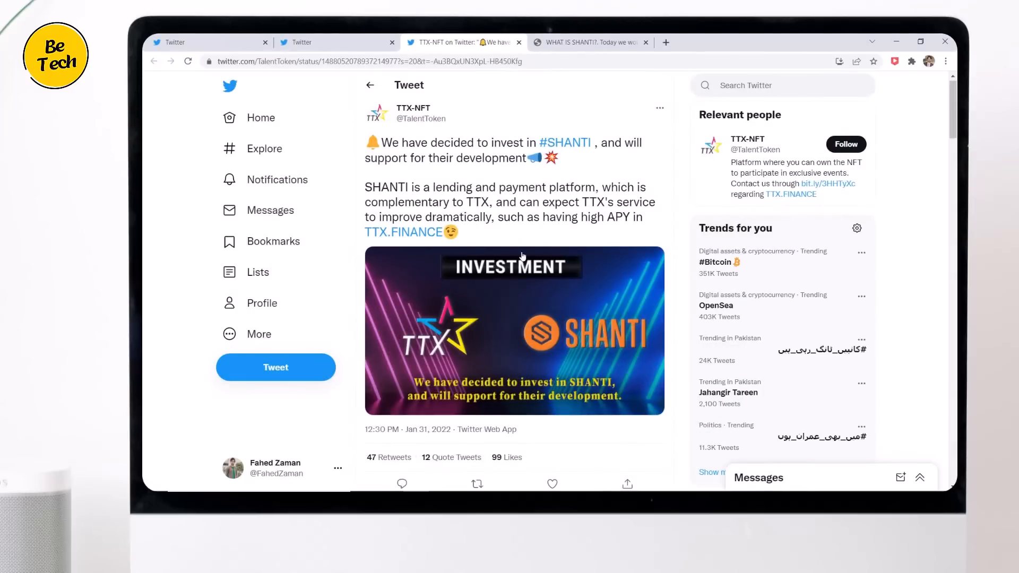
{"action": "mouse_move", "coordinate": [515, 334]}
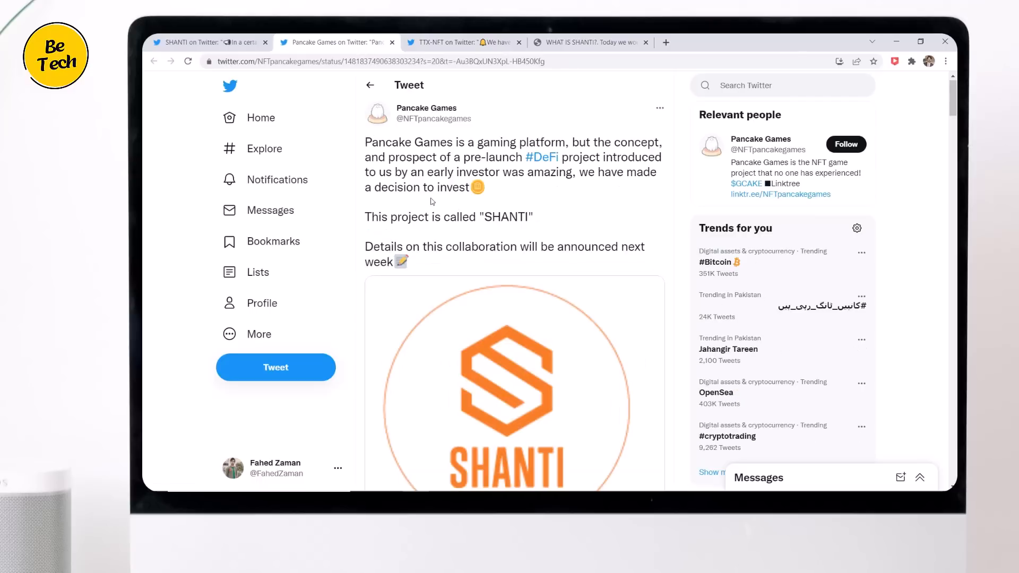
Browse the Pancake Games tweet, then bring up the Medium article 'What is SHANTI?'
{"action": "scroll", "scroll_direction": "down", "scroll_amount": 3}
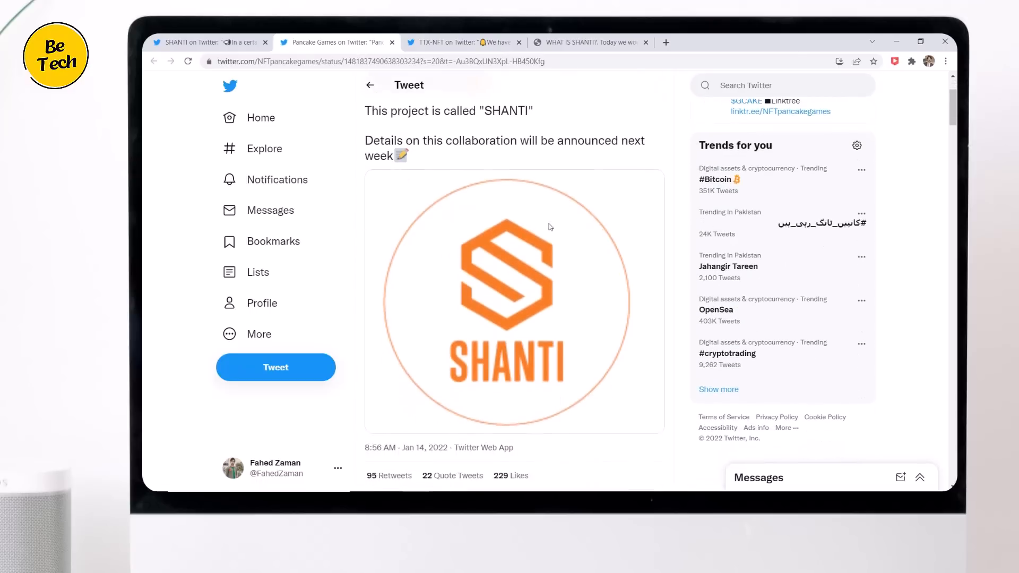
{"action": "scroll", "scroll_direction": "up", "scroll_amount": 3}
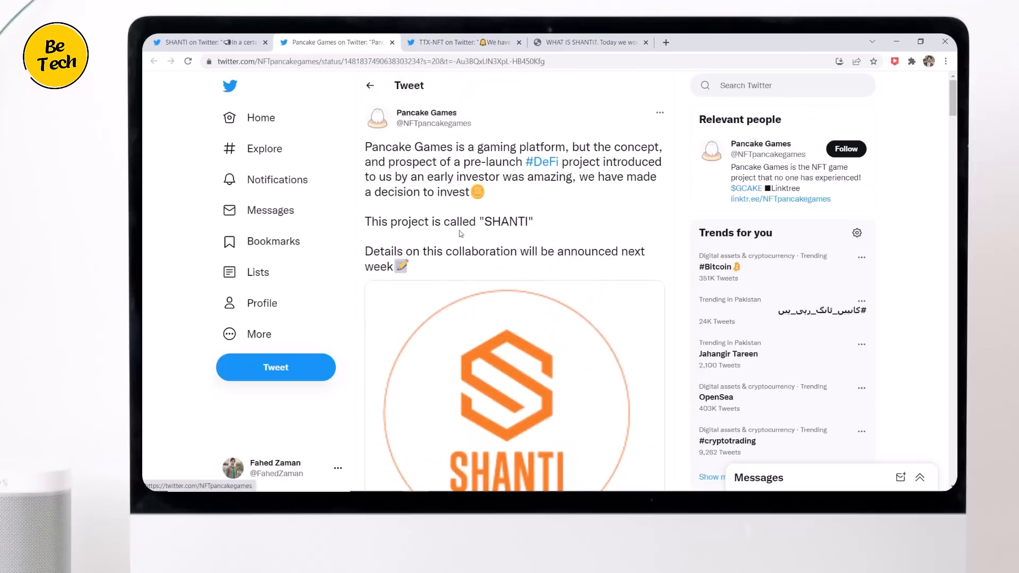
{"action": "left_click", "coordinate": [208, 42]}
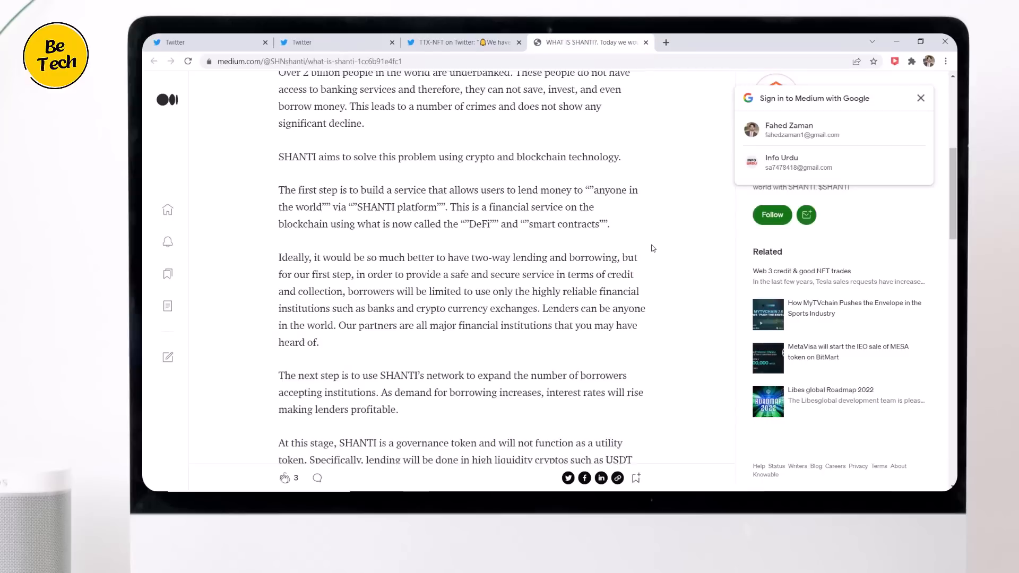
Read the token economy and liquidity parts, then reach the Whitepaper menu on shanti-finance.com
{"action": "scroll", "scroll_direction": "down", "scroll_amount": 3}
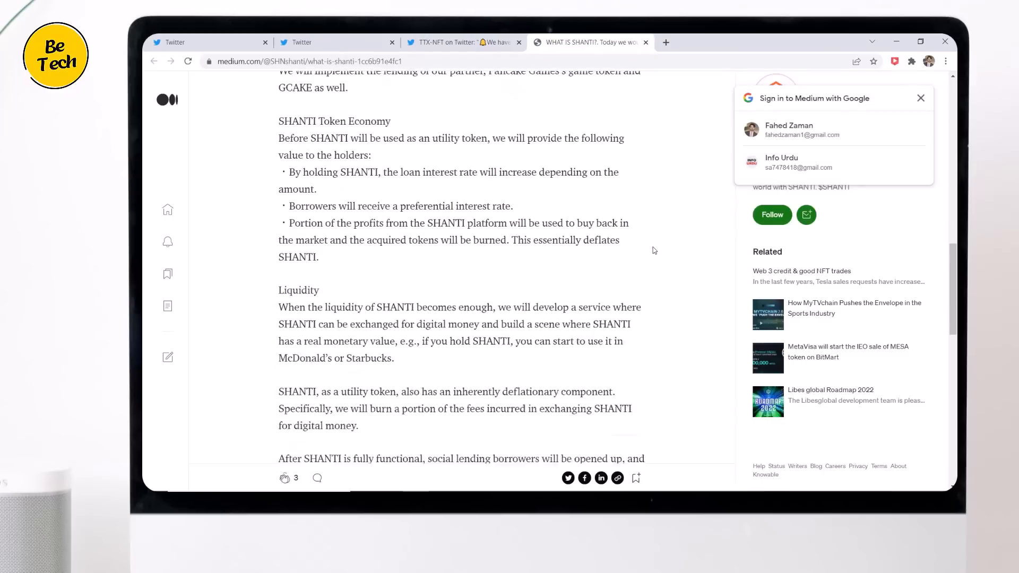
{"action": "scroll", "scroll_direction": "down", "scroll_amount": 3}
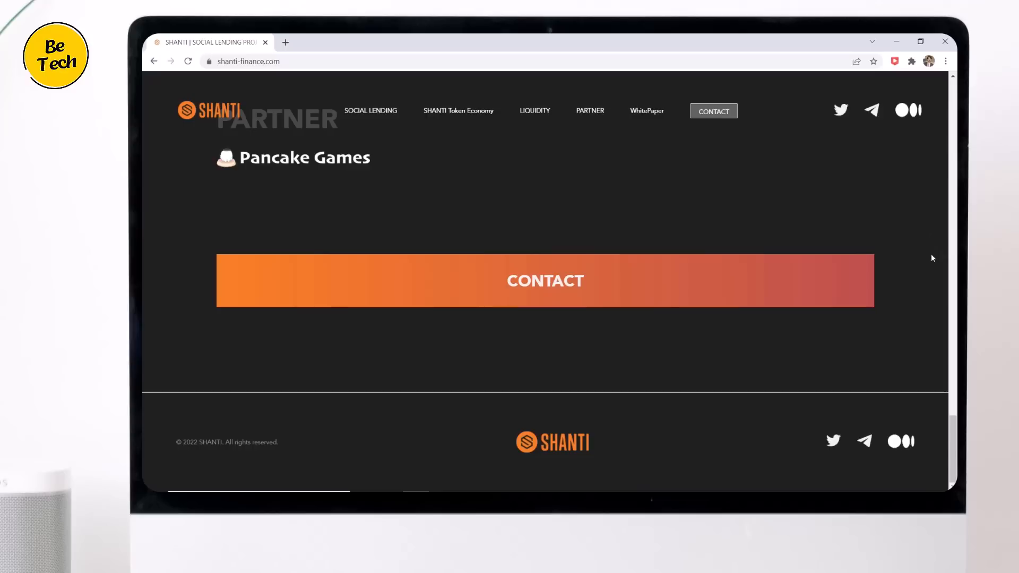
{"action": "scroll", "scroll_direction": "up", "scroll_amount": 3}
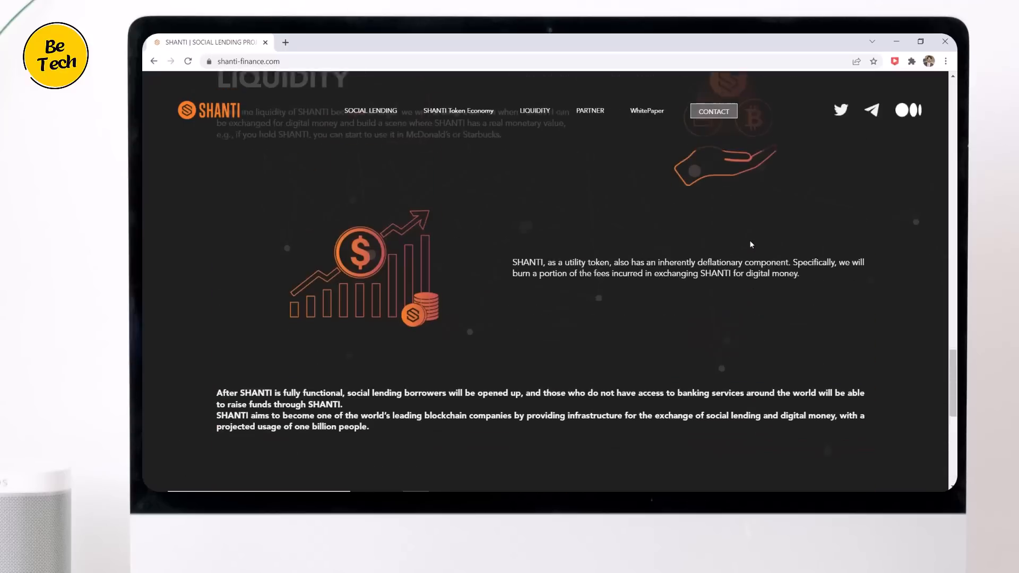
{"action": "scroll", "scroll_direction": "up", "scroll_amount": 3}
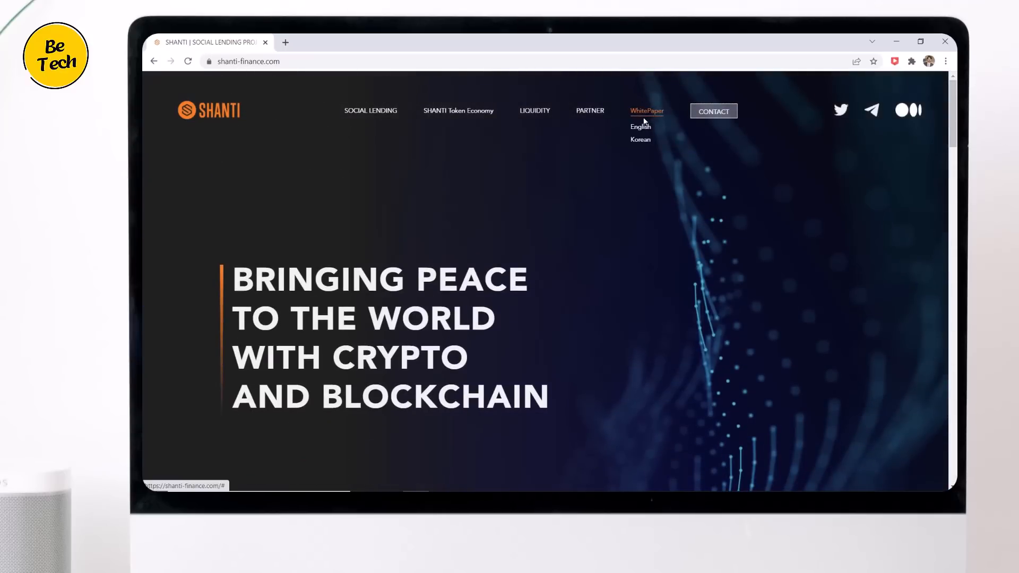
Open the English whitepaper SHANTIwp.pdf and scroll through to page 10
{"action": "left_click", "coordinate": [639, 126]}
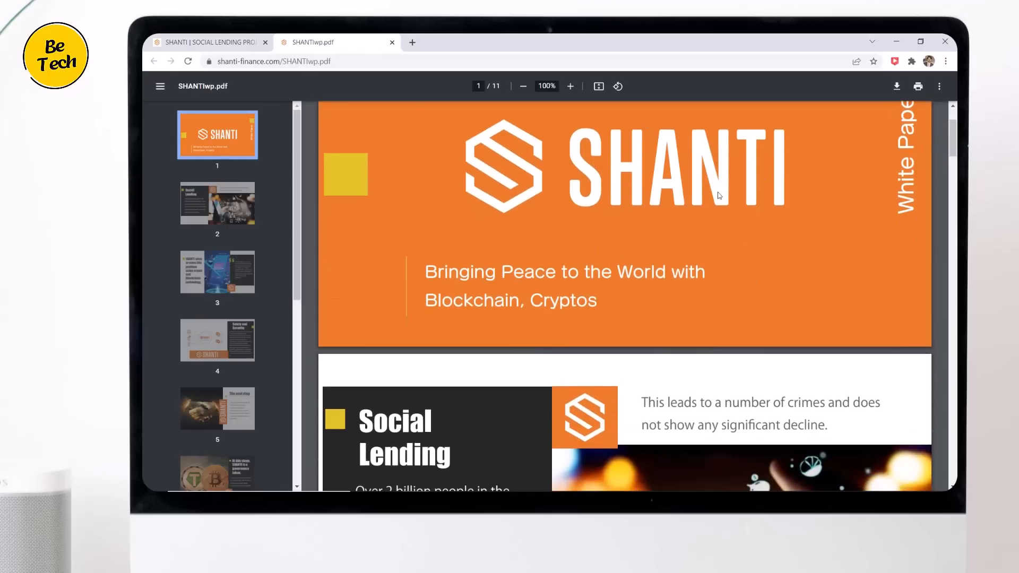
{"action": "scroll", "scroll_direction": "down", "scroll_amount": 3}
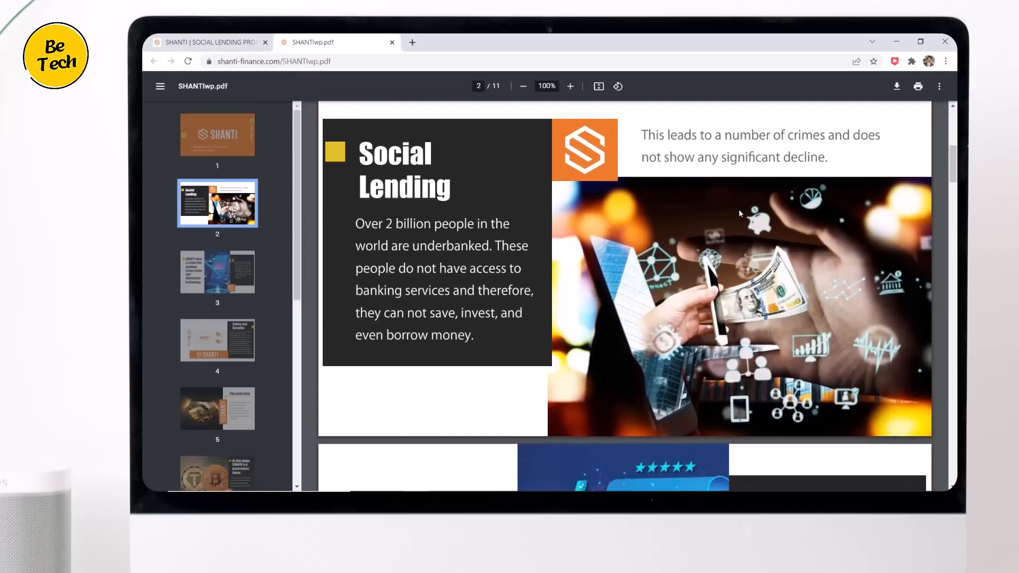
{"action": "scroll", "scroll_direction": "down", "scroll_amount": 3}
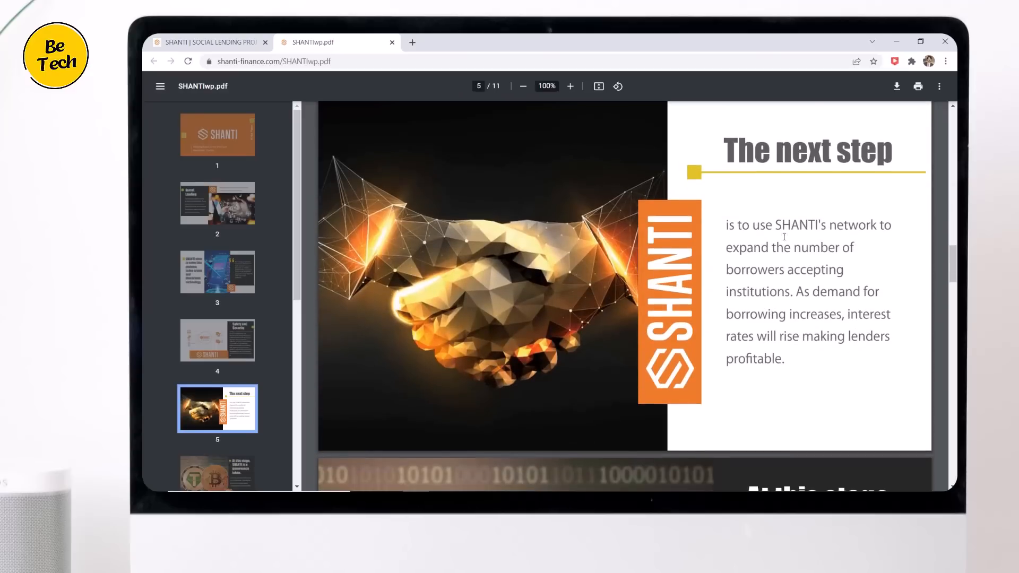
{"action": "scroll", "scroll_direction": "down", "scroll_amount": 3}
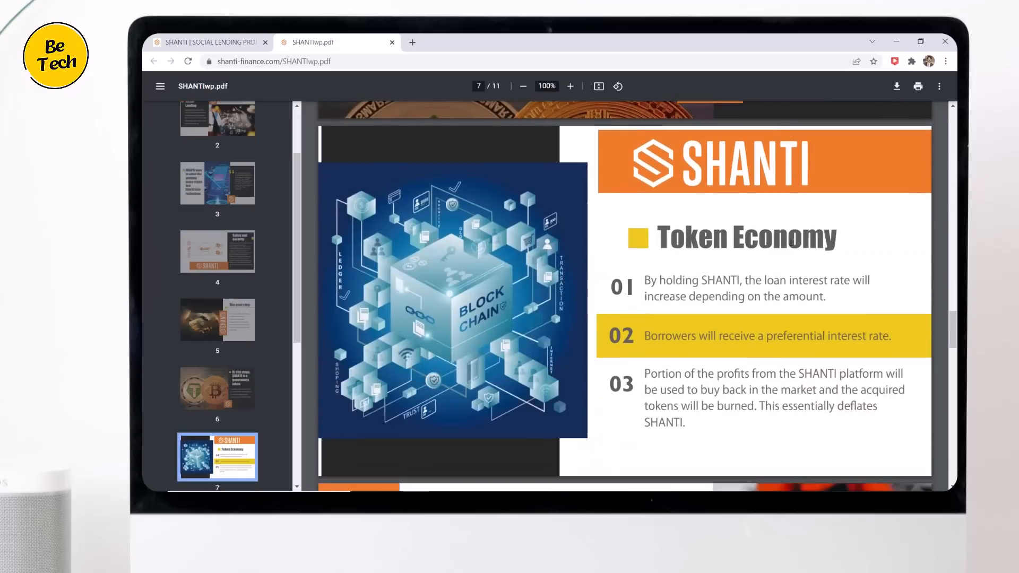
{"action": "scroll", "scroll_direction": "down", "scroll_amount": 3}
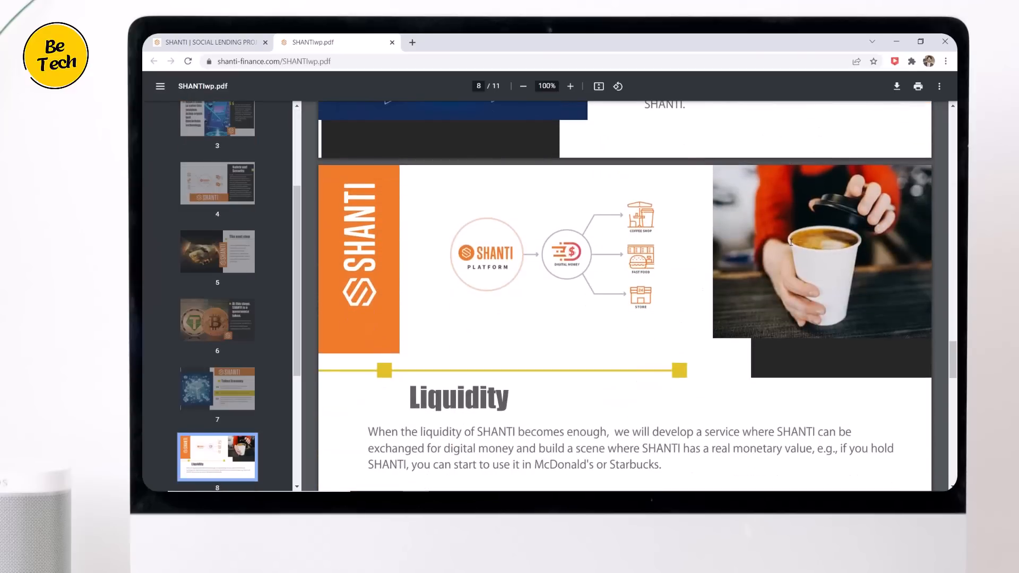
{"action": "scroll", "scroll_direction": "down", "scroll_amount": 3}
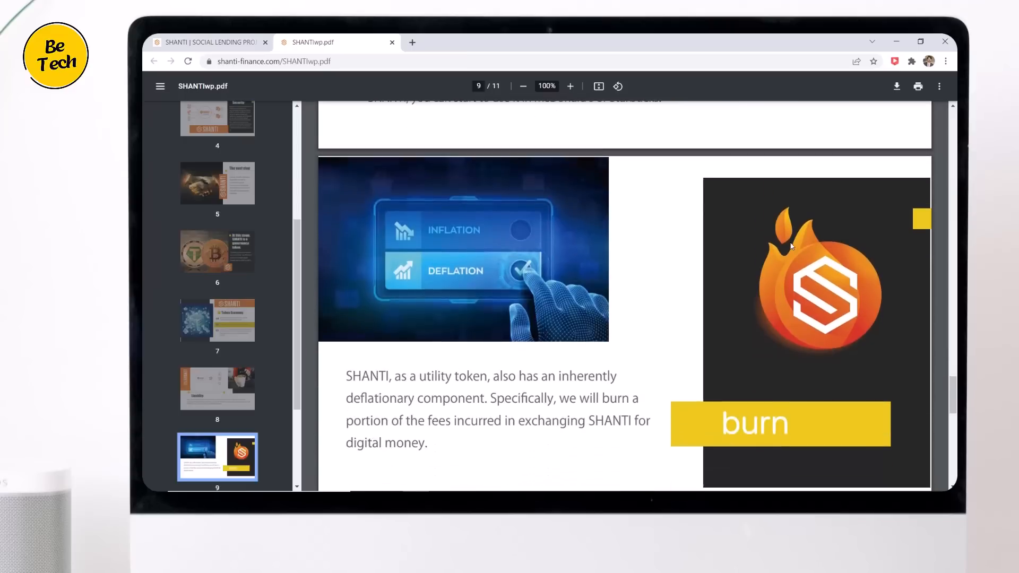
{"action": "scroll", "scroll_direction": "down", "scroll_amount": 3}
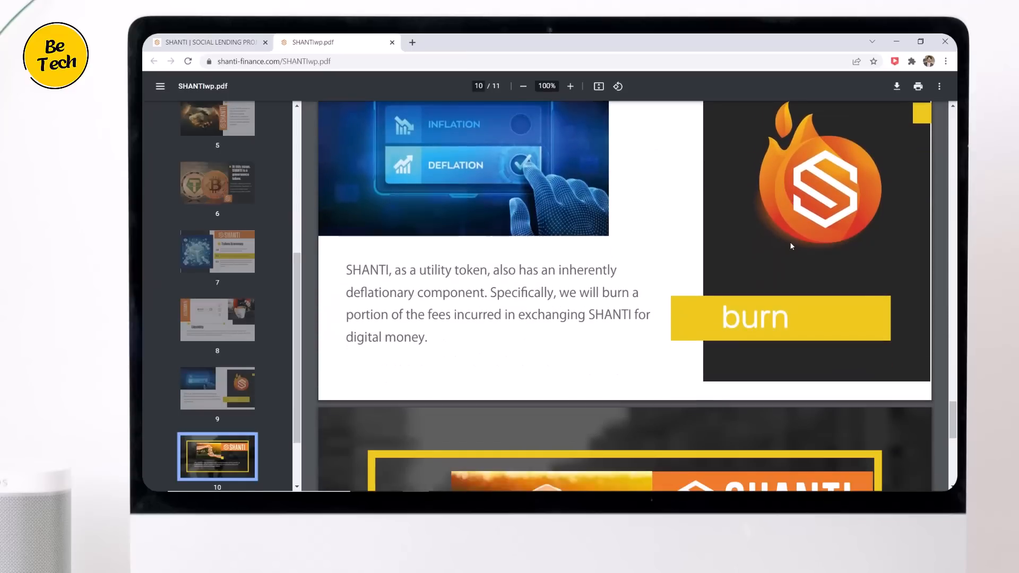
{"action": "scroll", "scroll_direction": "down", "scroll_amount": 3}
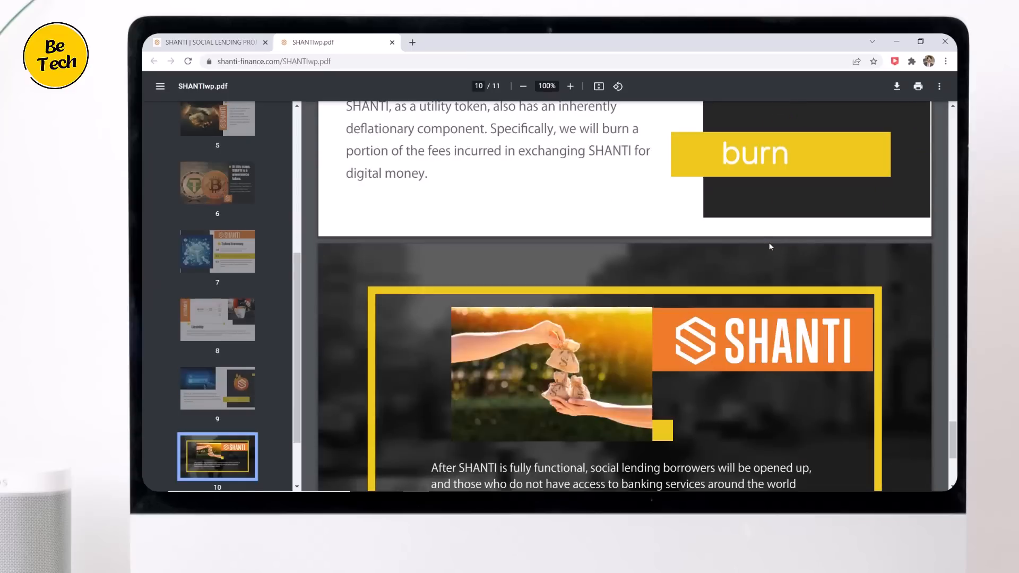
{"action": "scroll", "scroll_direction": "down", "scroll_amount": 3}
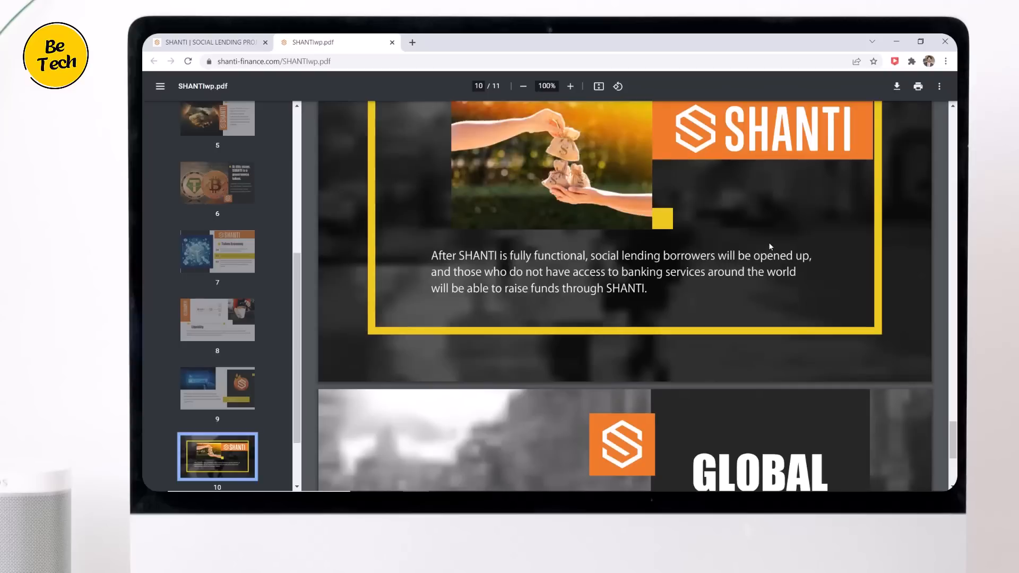